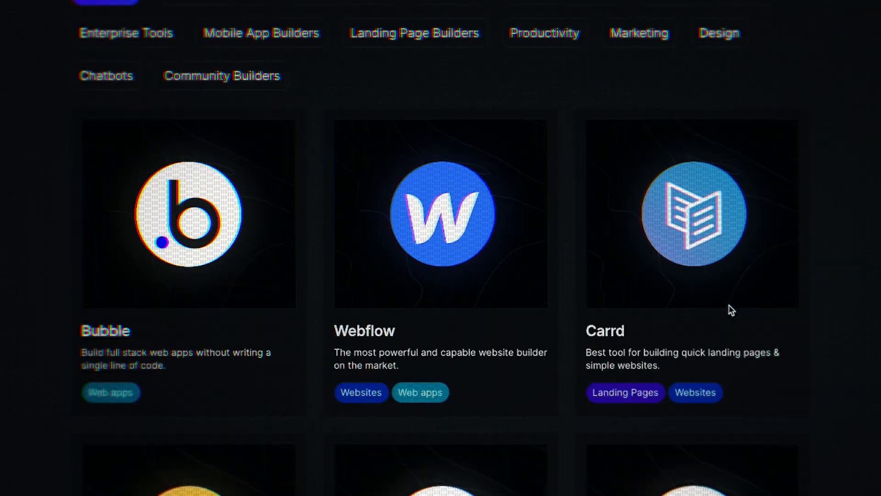
{"action": "scroll", "scroll_direction": "down", "scroll_amount": 3}
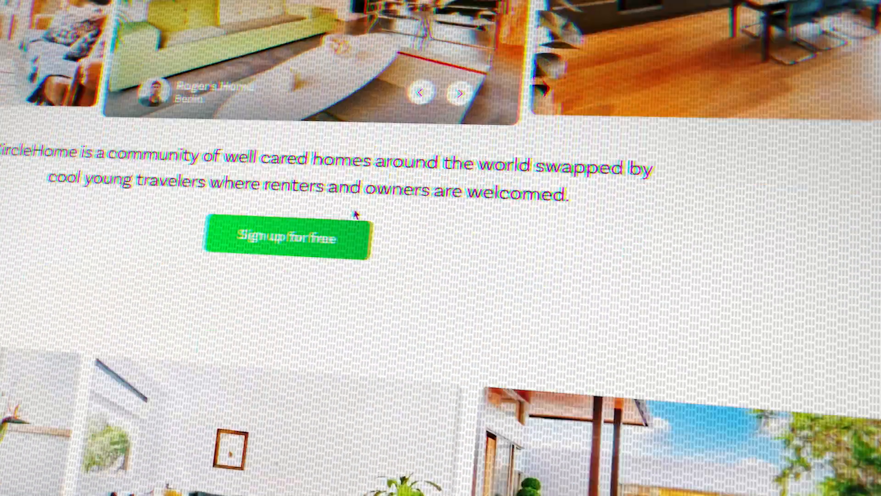
{"action": "scroll", "scroll_direction": "down", "scroll_amount": 3}
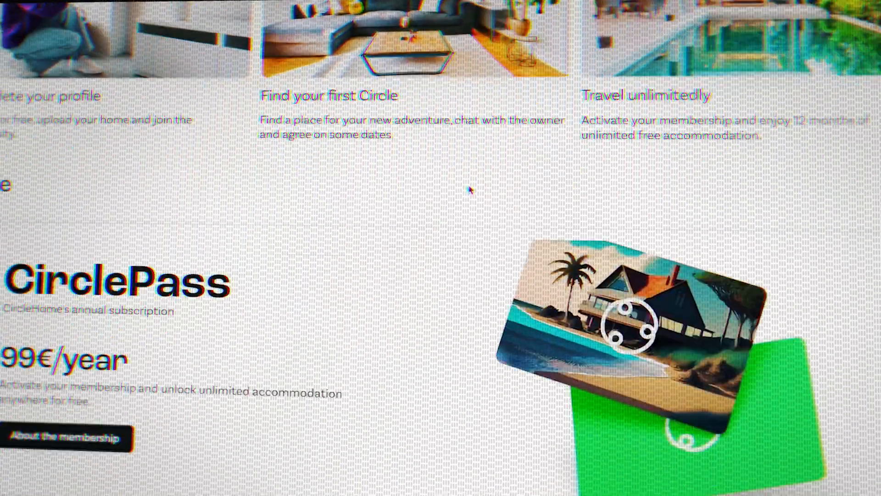
{"action": "scroll", "scroll_direction": "down", "scroll_amount": 3}
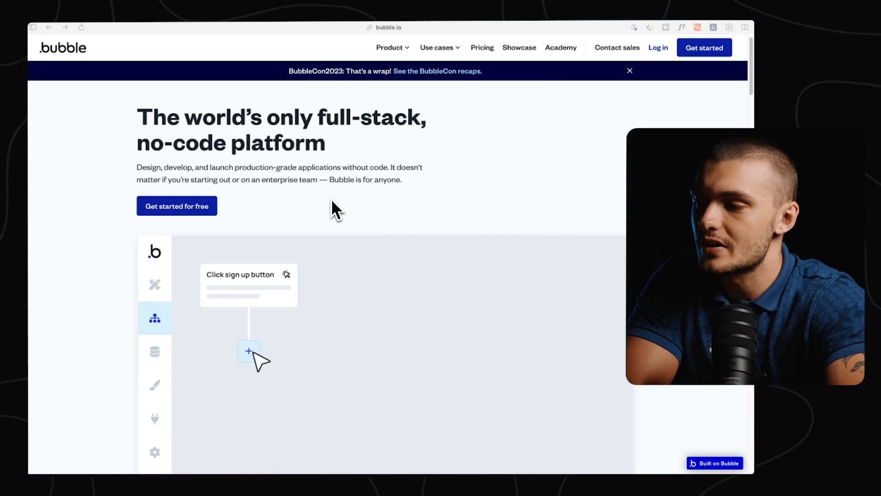
{"action": "left_click", "coordinate": [248, 351]}
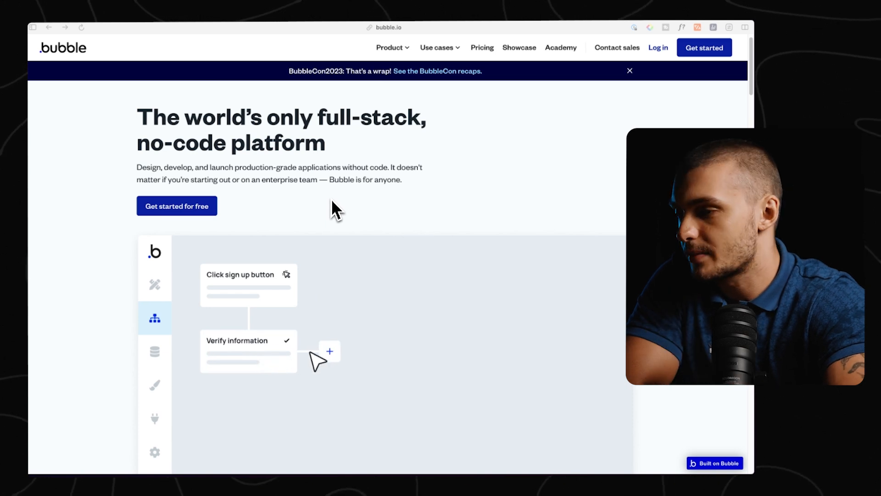
{"action": "scroll", "scroll_direction": "down", "scroll_amount": 3}
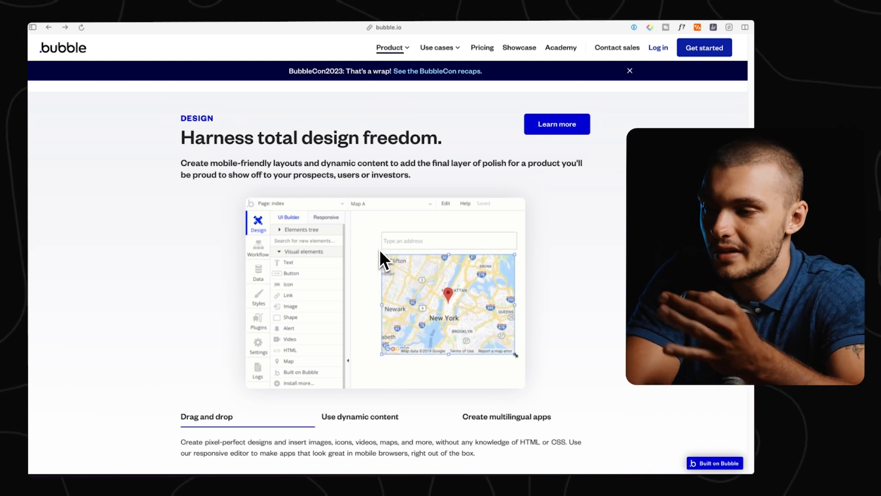
{"action": "scroll", "scroll_direction": "down", "scroll_amount": 3}
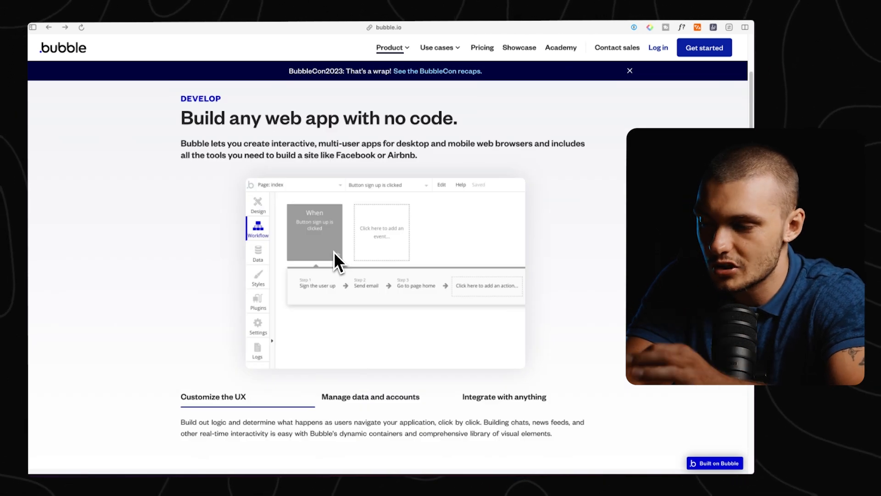
{"action": "mouse_move", "coordinate": [335, 249]}
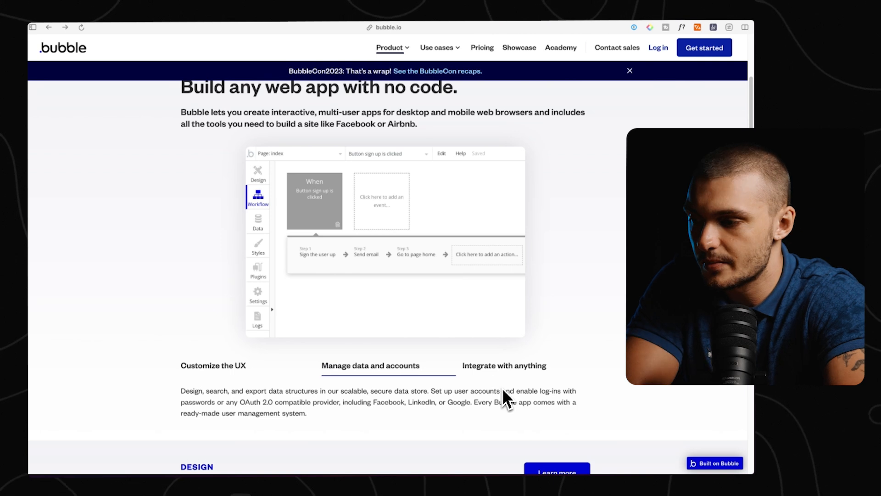
{"action": "left_click", "coordinate": [504, 364]}
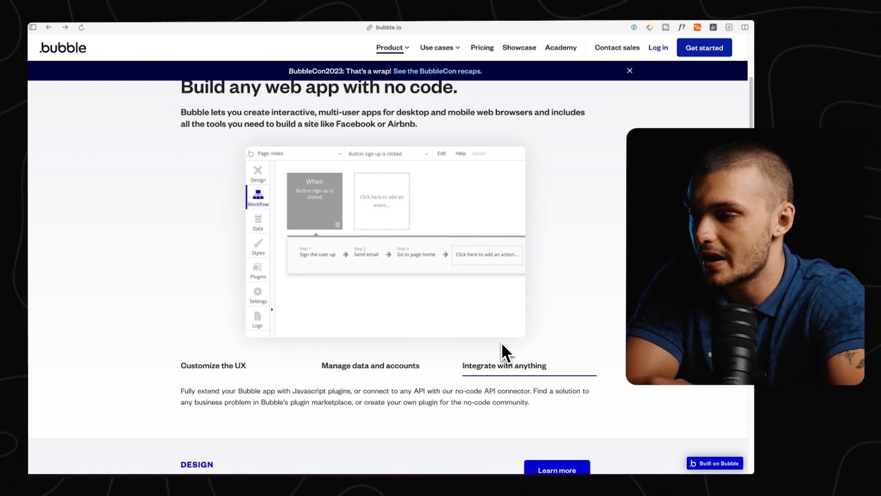
{"action": "scroll", "scroll_direction": "down", "scroll_amount": 3}
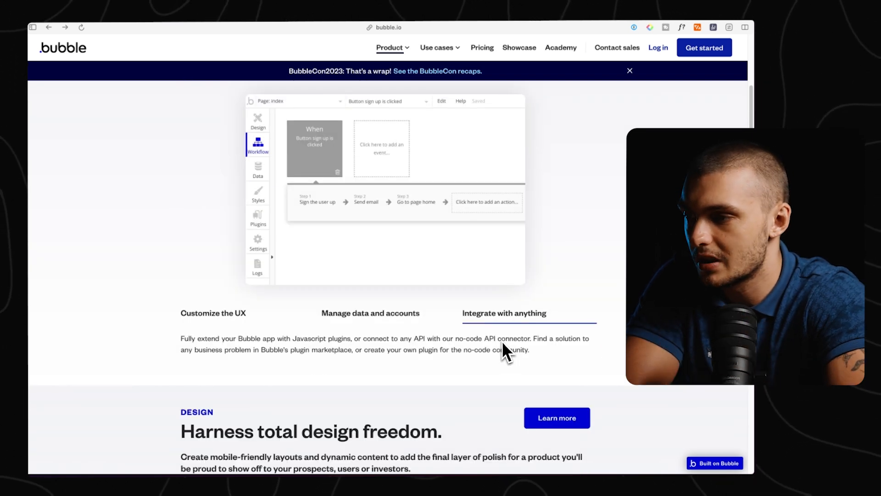
{"action": "scroll", "scroll_direction": "down", "scroll_amount": 3}
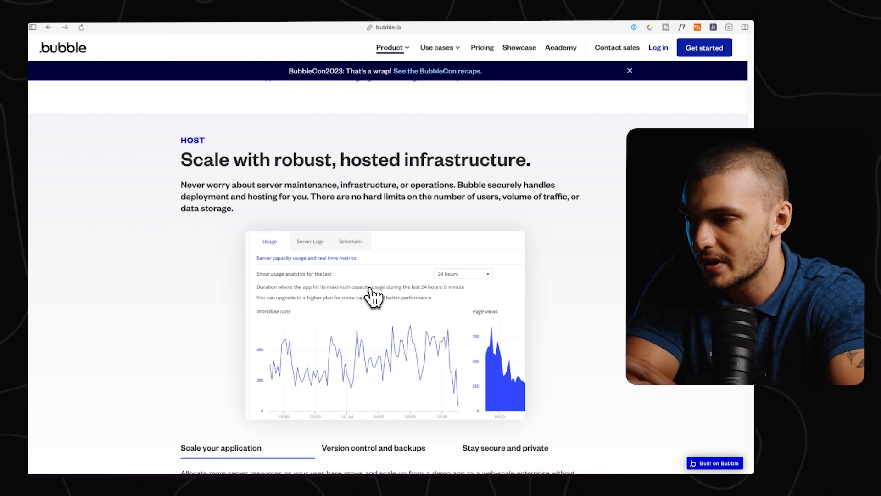
{"action": "scroll", "scroll_direction": "down", "scroll_amount": 3}
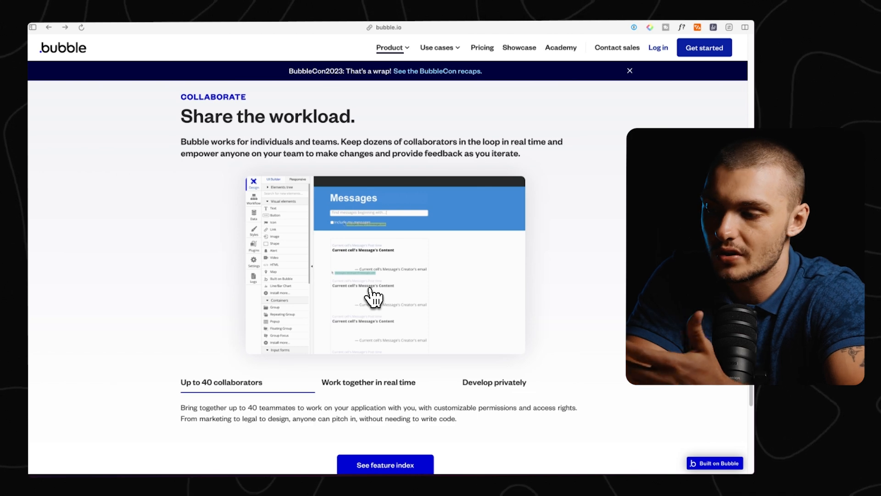
{"action": "scroll", "scroll_direction": "down", "scroll_amount": 3}
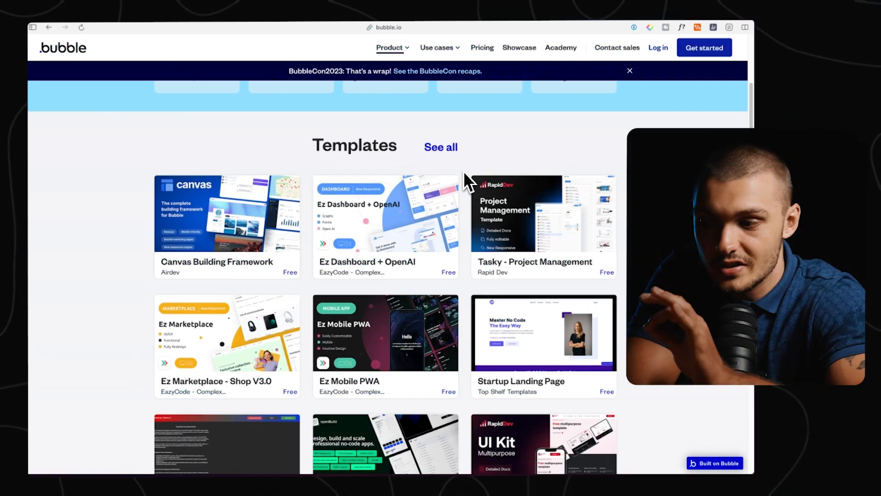
{"action": "scroll", "scroll_direction": "down", "scroll_amount": 3}
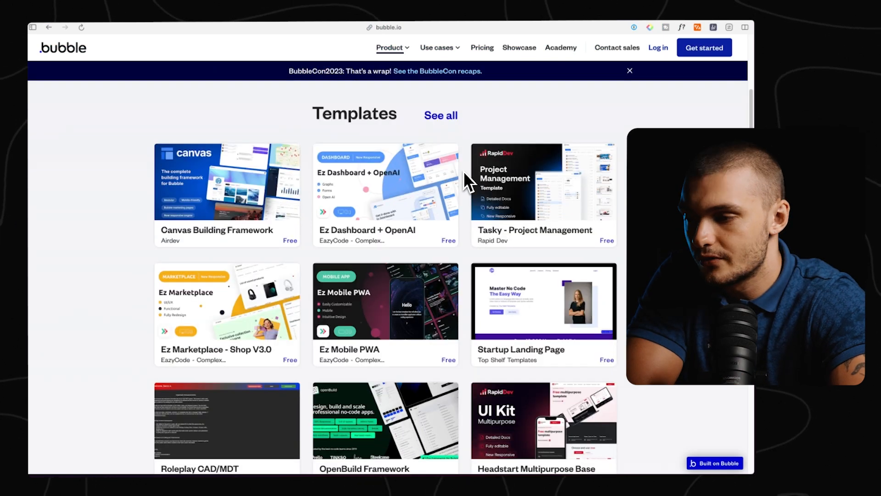
{"action": "scroll", "scroll_direction": "down", "scroll_amount": 3}
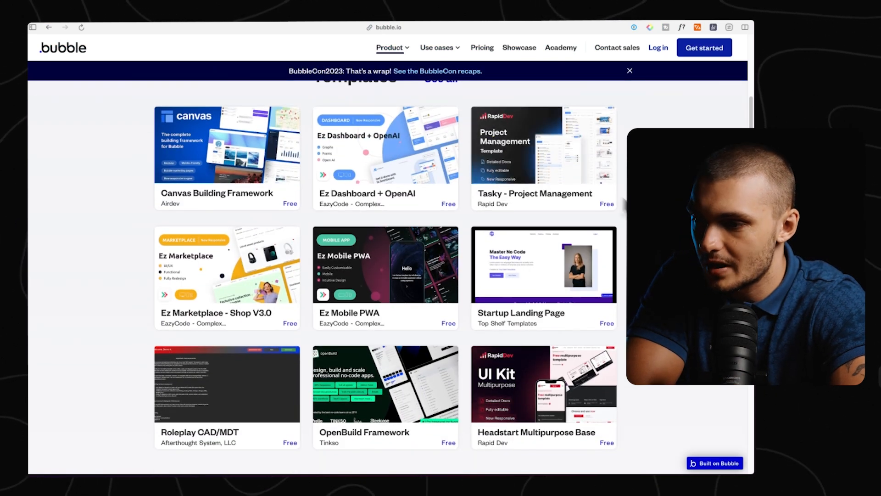
{"action": "scroll", "scroll_direction": "down", "scroll_amount": 3}
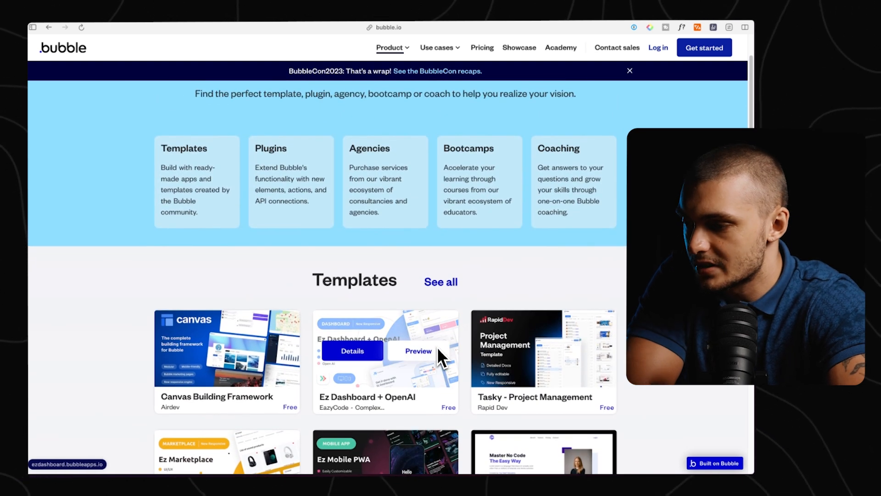
{"action": "scroll", "scroll_direction": "down", "scroll_amount": 3}
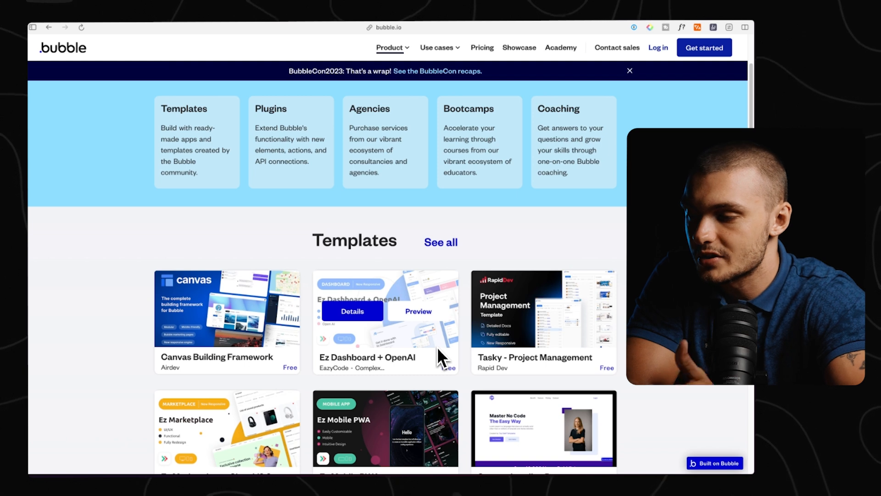
{"action": "scroll", "scroll_direction": "down", "scroll_amount": 3}
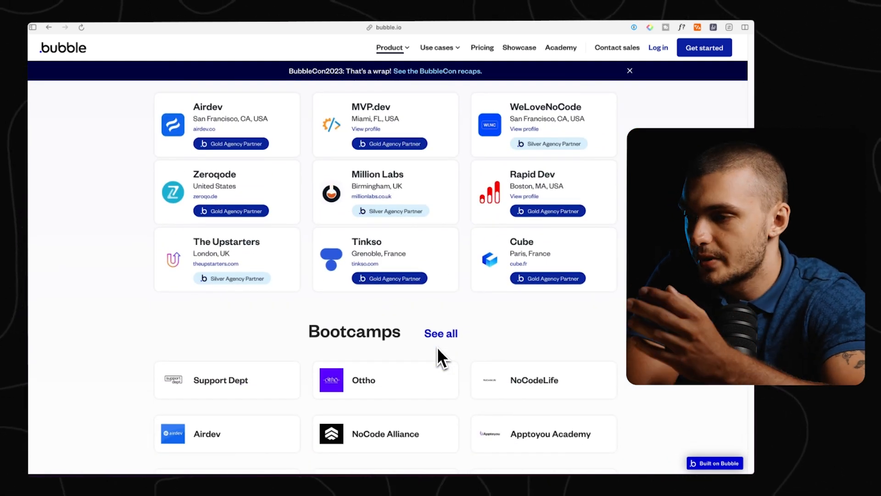
{"action": "scroll", "scroll_direction": "down", "scroll_amount": 3}
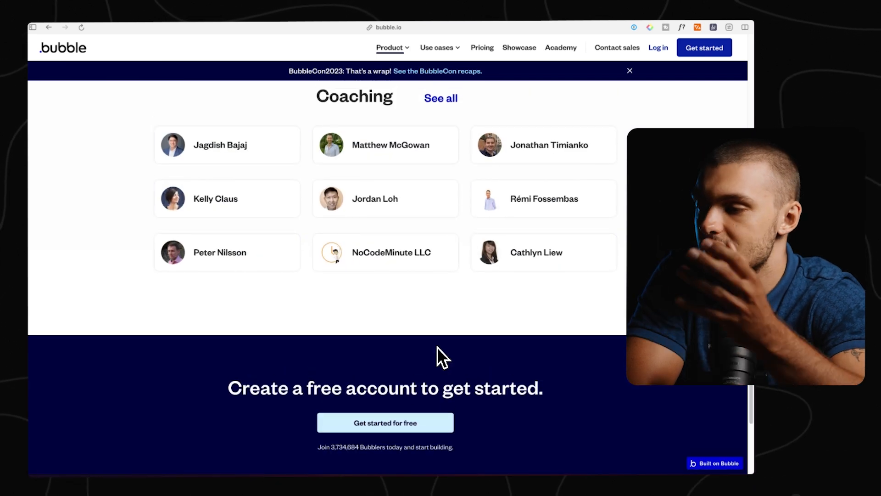